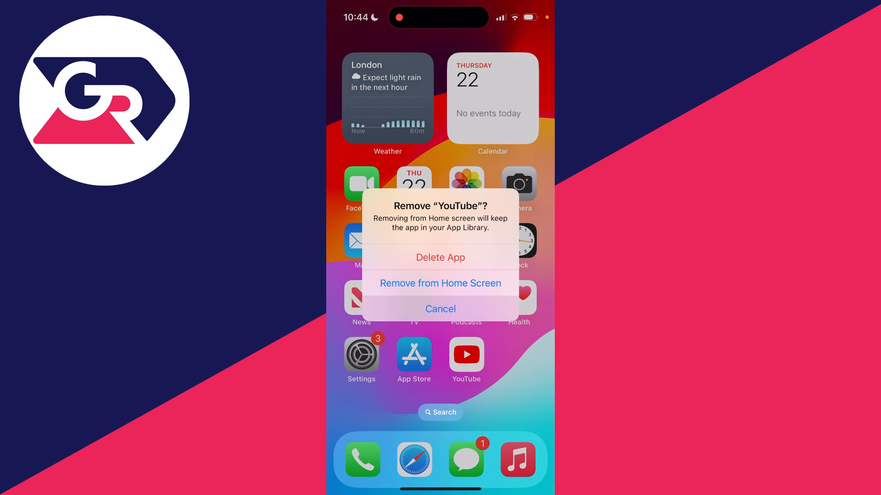
Remove YouTube from the home screen only, keeping it in the App Library
left_click(439, 282)
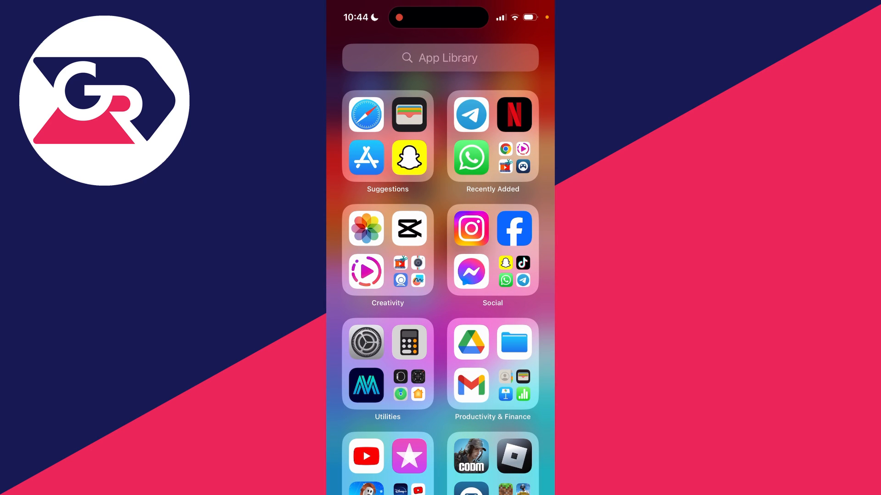
Search the App Library for 'Yout' to find YouTube
left_click(440, 57)
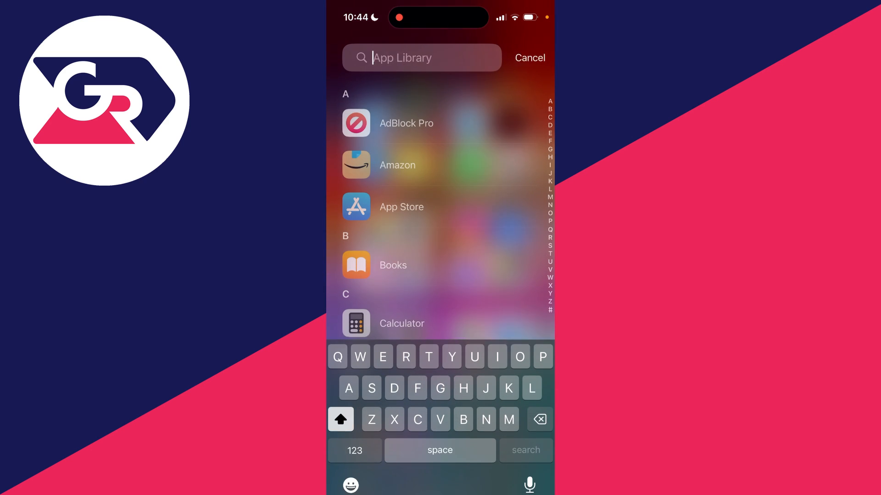
type("Yout")
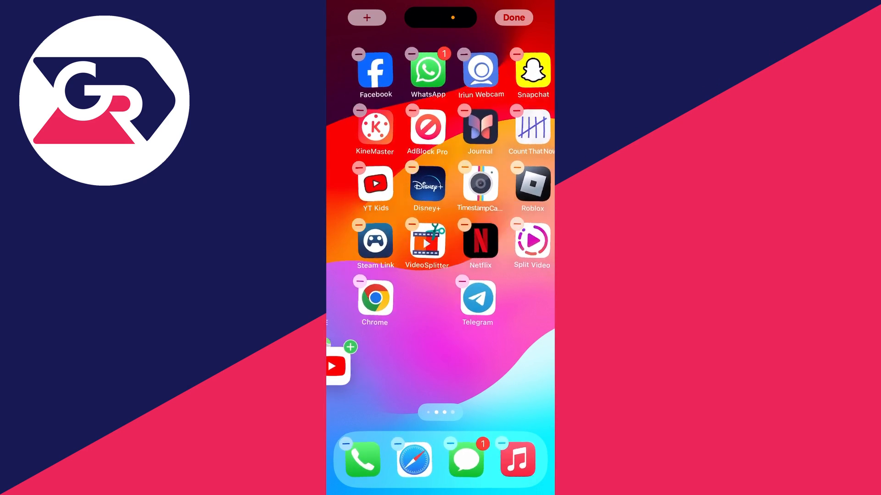
Drop YouTube onto the first home screen page beside App Store and finish editing
scroll("left", 3)
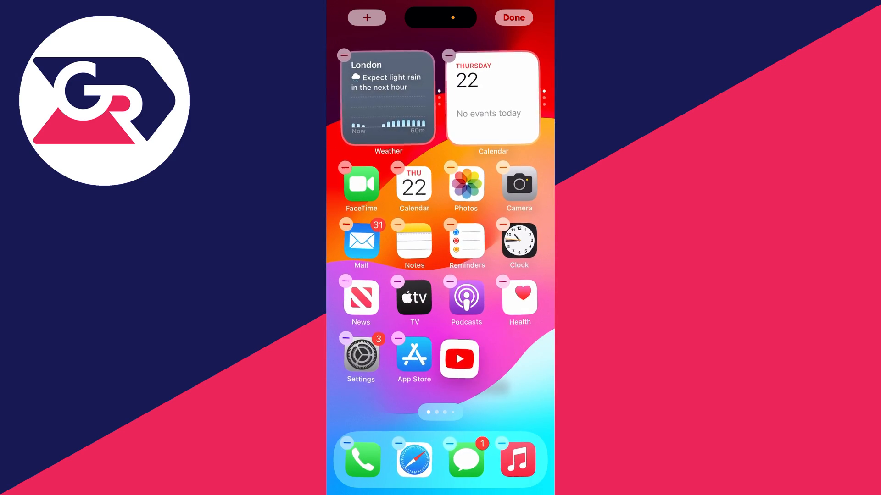
left_click(512, 17)
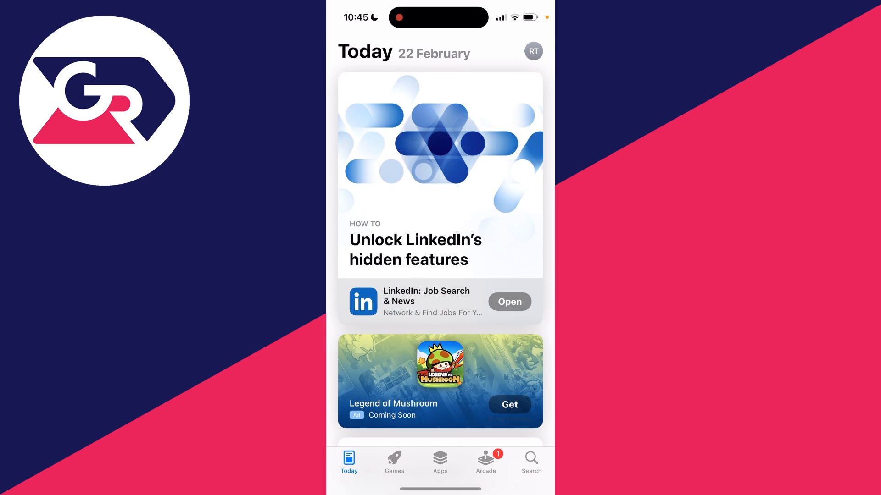
Show the App Store's Search page with Discover and Suggested apps
left_click(530, 461)
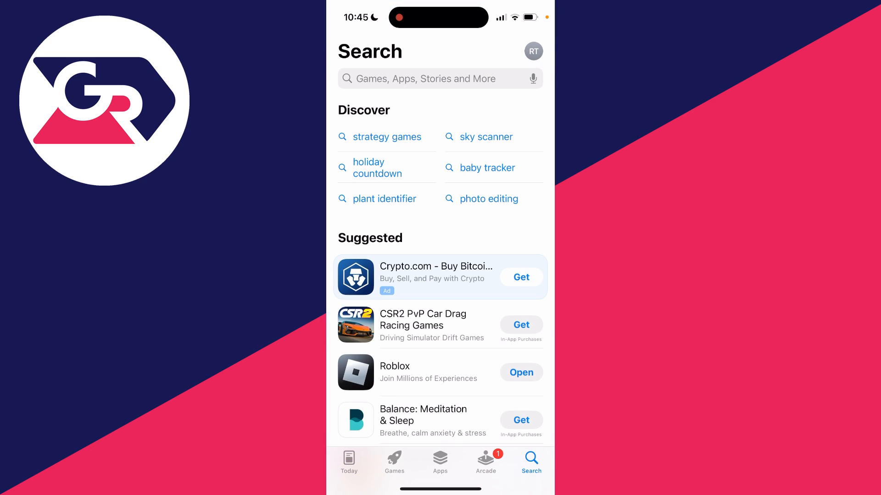